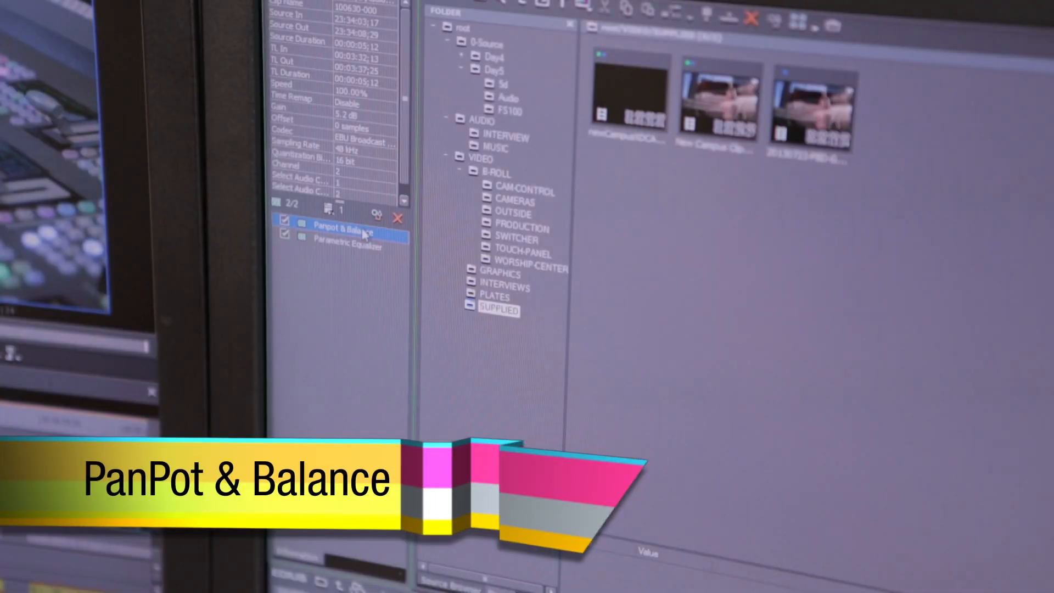
Test the Panpot & Balance channel gains, settling on 6.0 dB left and 3.2 dB right.
{"action": "double_click", "coordinate": [336, 227]}
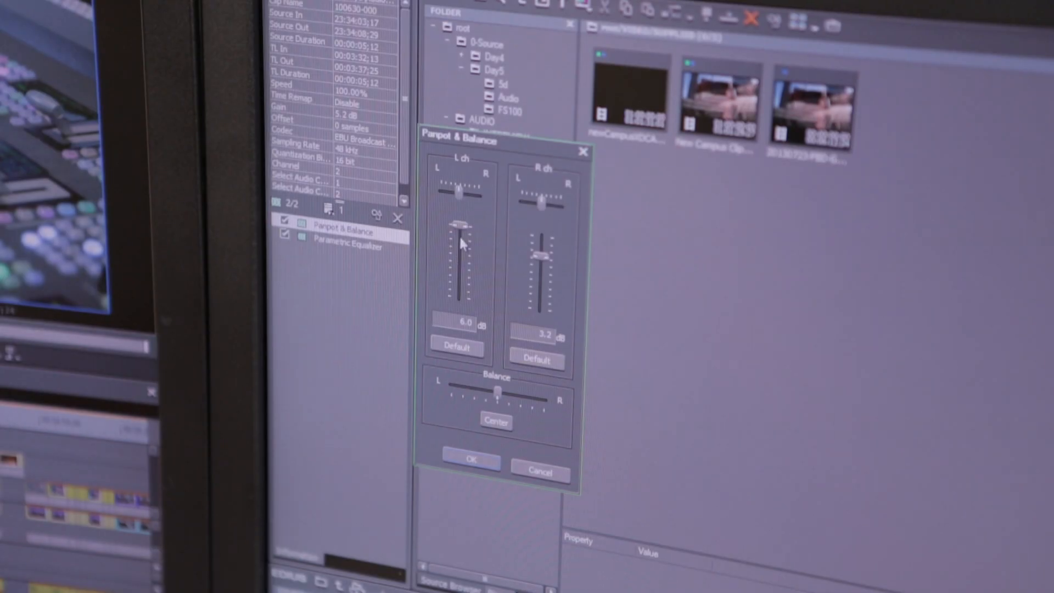
{"action": "left_click_drag", "start_coordinate": [459, 227], "coordinate": [459, 234]}
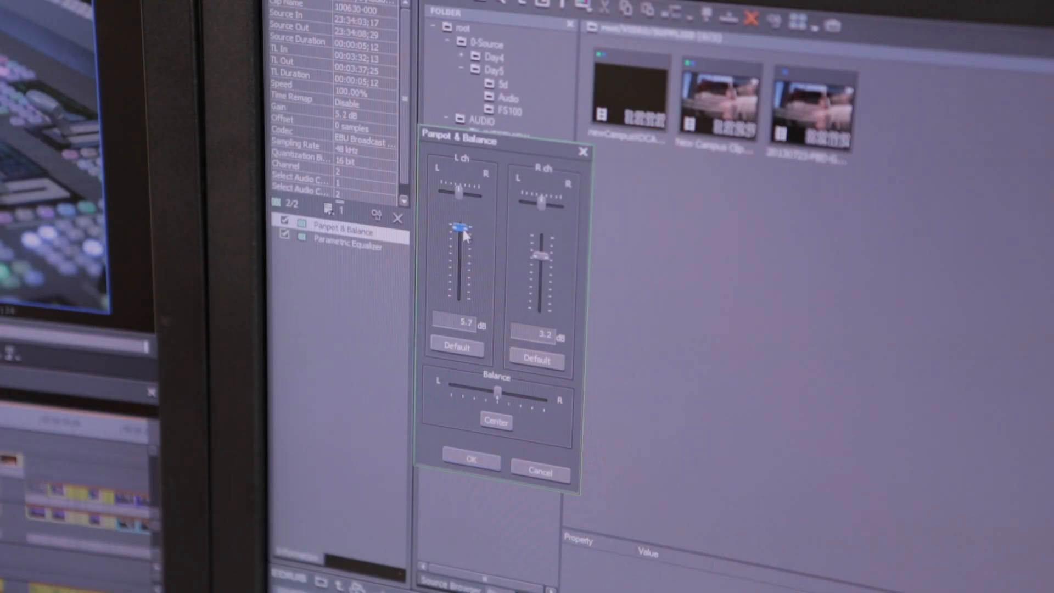
{"action": "left_click_drag", "start_coordinate": [460, 228], "coordinate": [460, 235]}
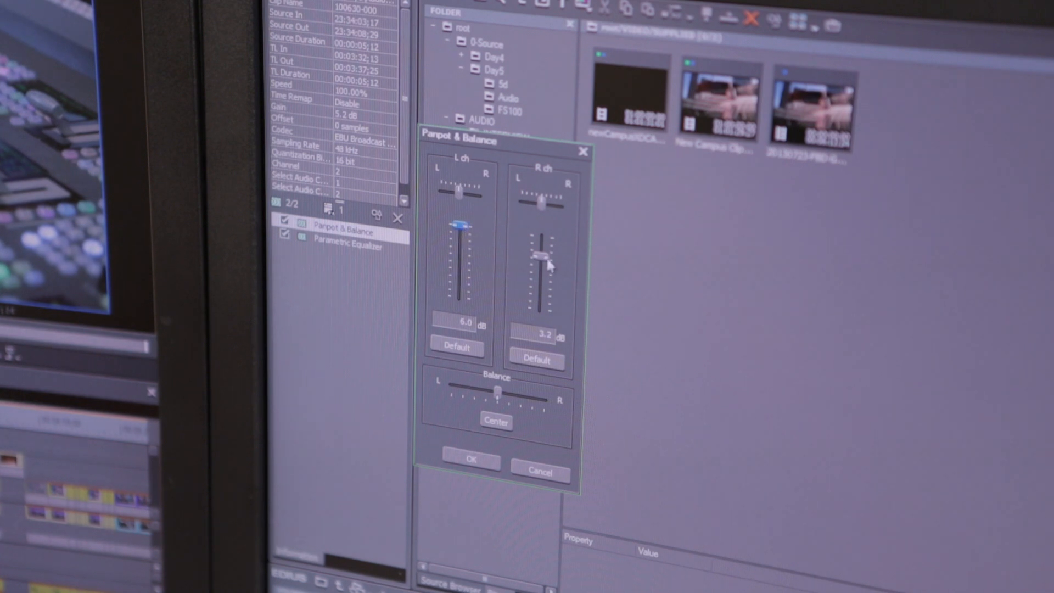
{"action": "left_click_drag", "start_coordinate": [545, 257], "coordinate": [544, 263]}
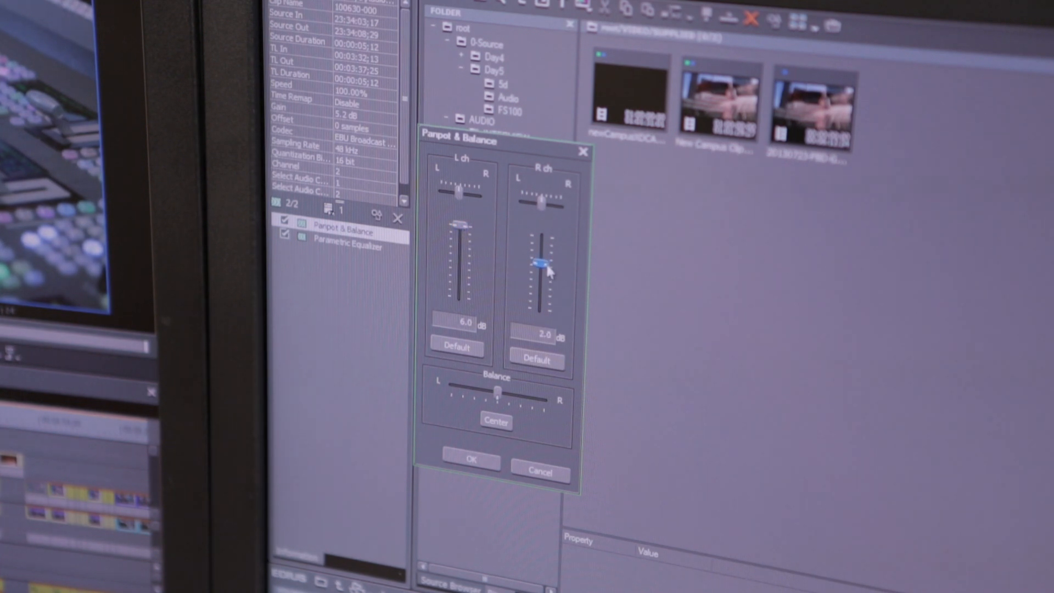
{"action": "left_click_drag", "start_coordinate": [544, 265], "coordinate": [543, 255]}
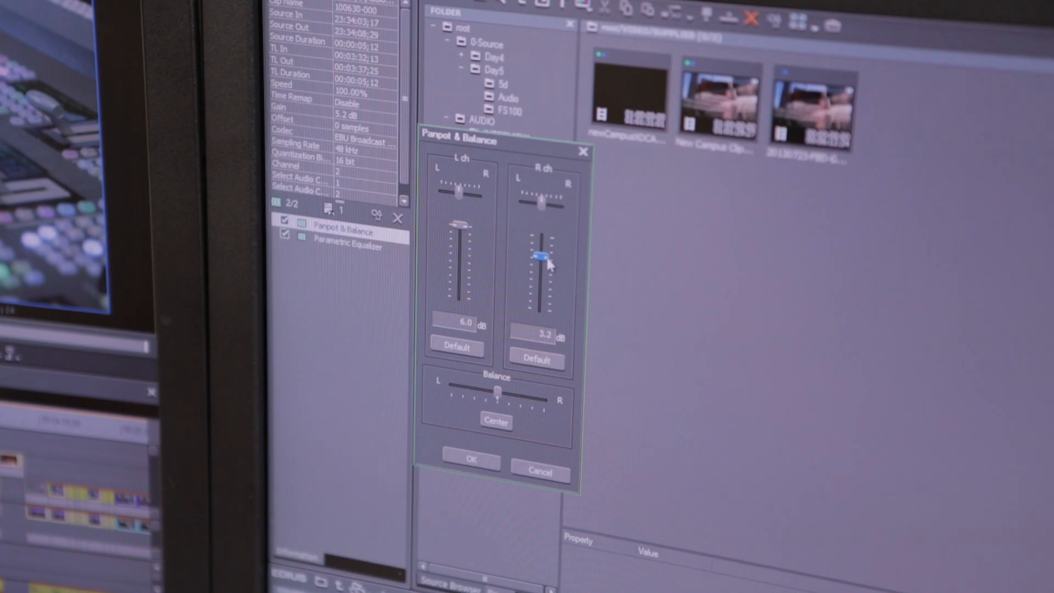